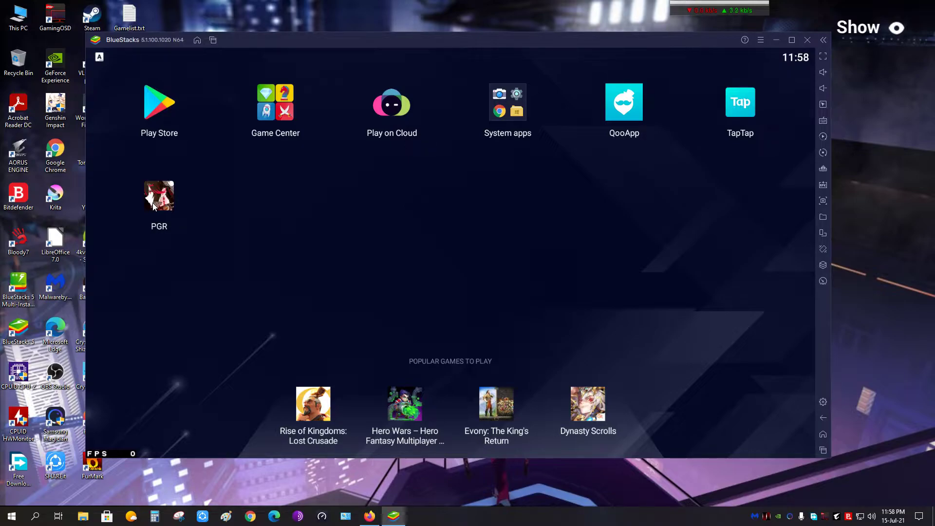
mouse_move(152, 124)
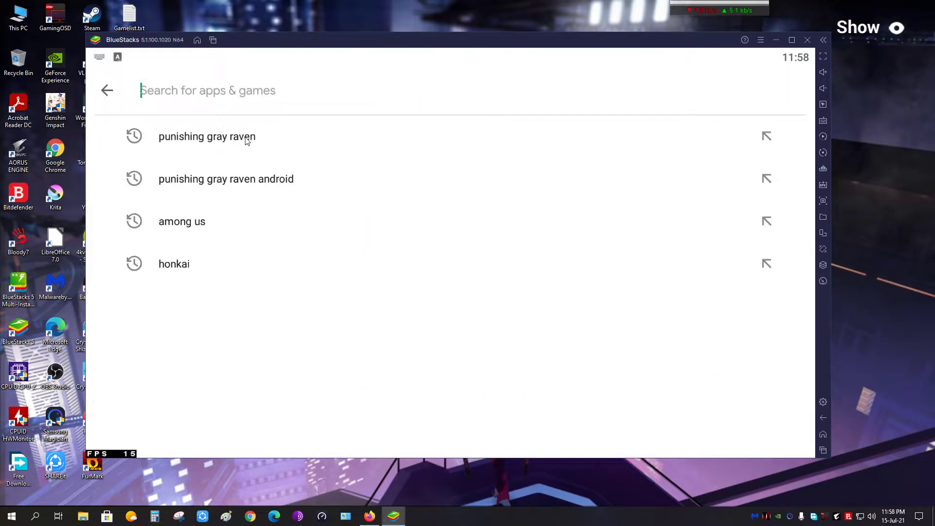
Clear recent apps, launch TapTap and start a search for Punishing: Gray Raven
left_click(206, 136)
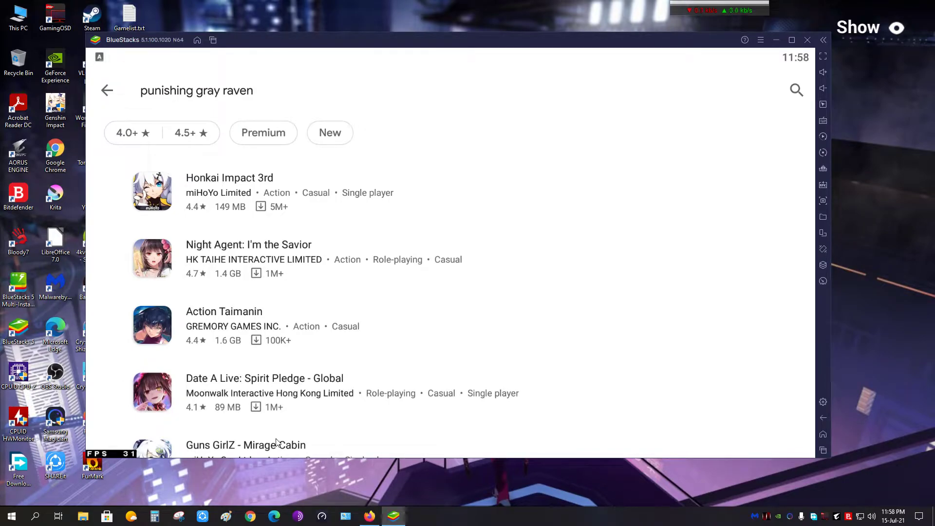
mouse_move(221, 192)
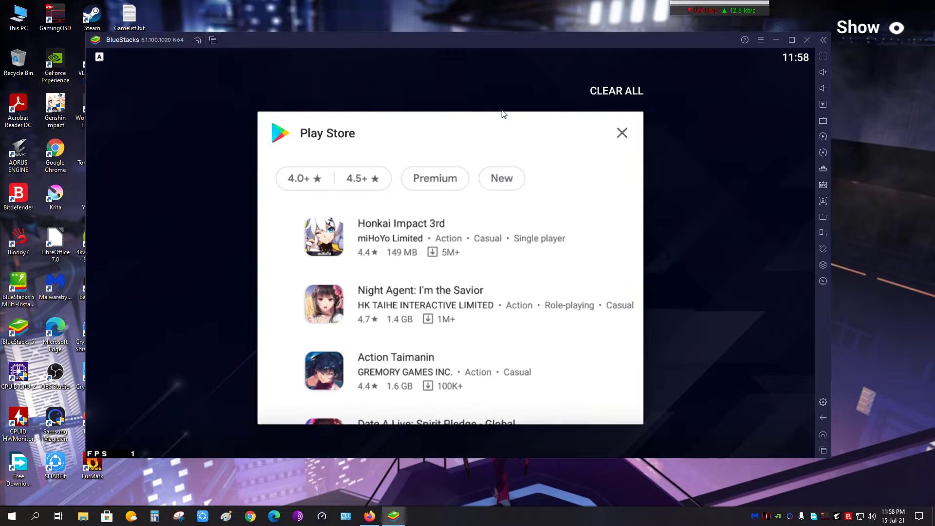
left_click(621, 134)
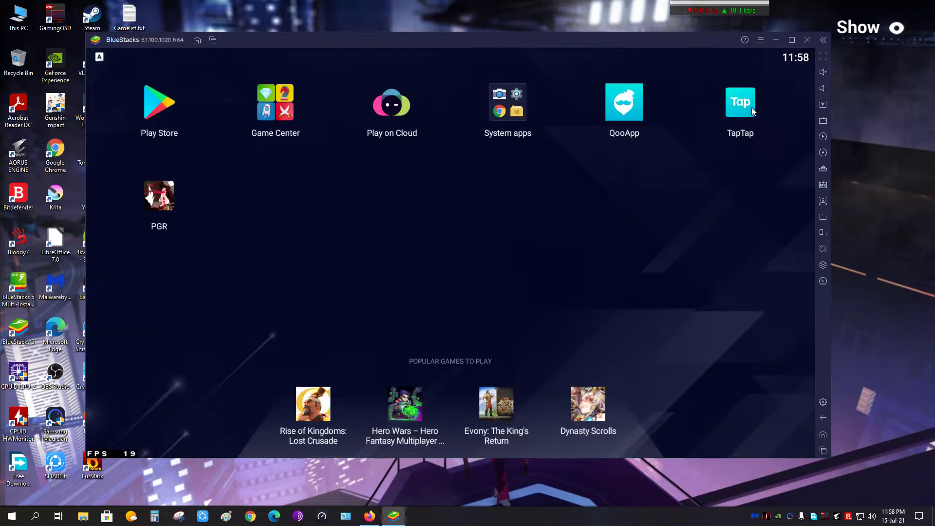
left_click(739, 101)
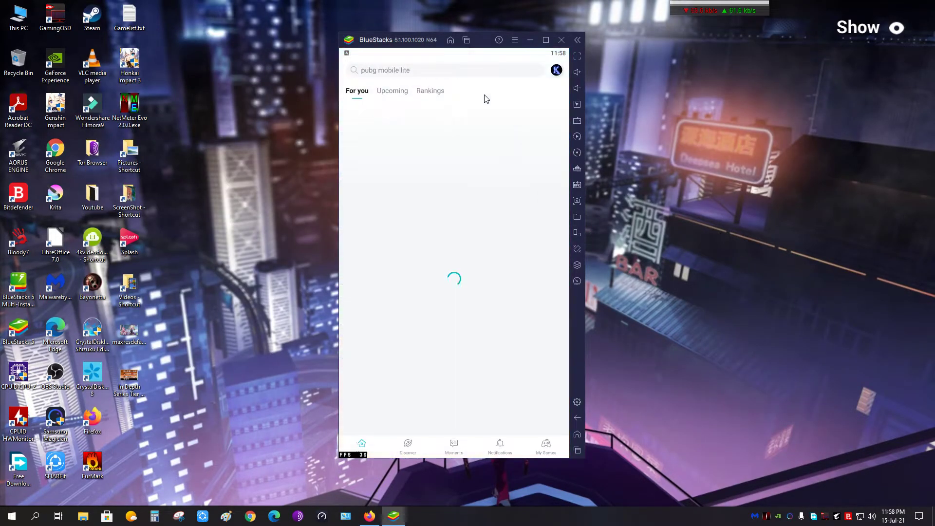
left_click(444, 70)
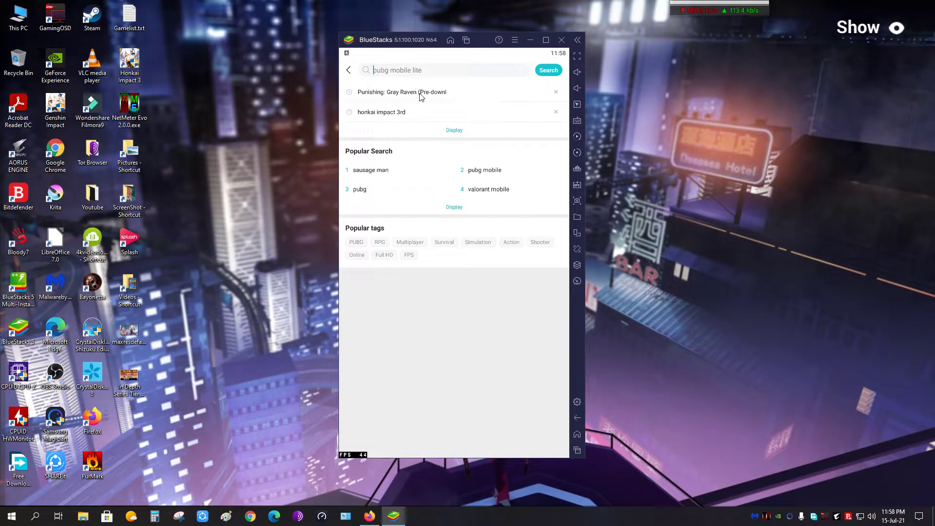
Open the Punishing: Gray Raven (Pre-download) Global game entry and follow it
left_click(402, 91)
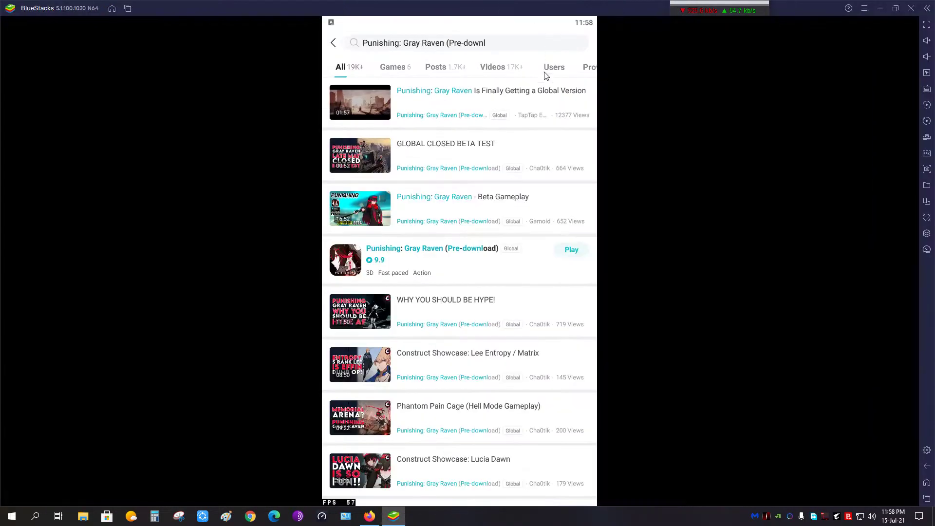
left_click(393, 67)
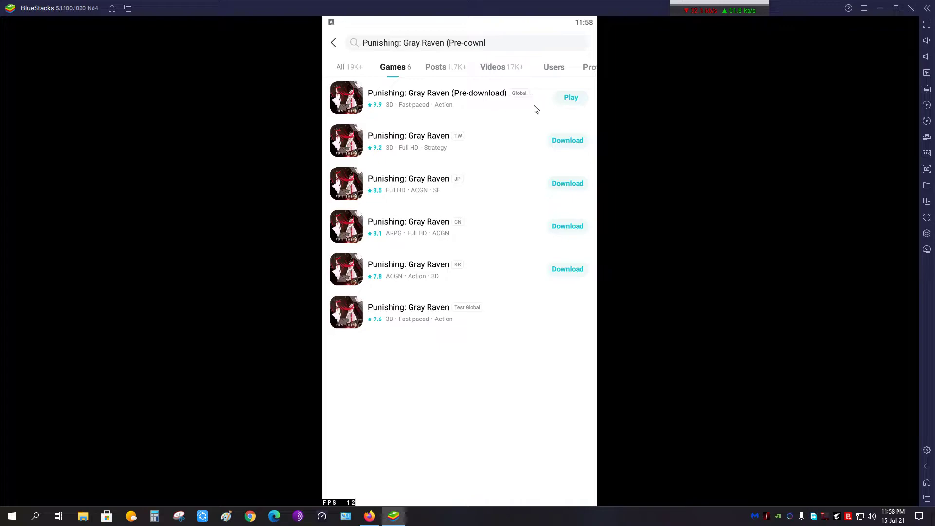
left_click(436, 92)
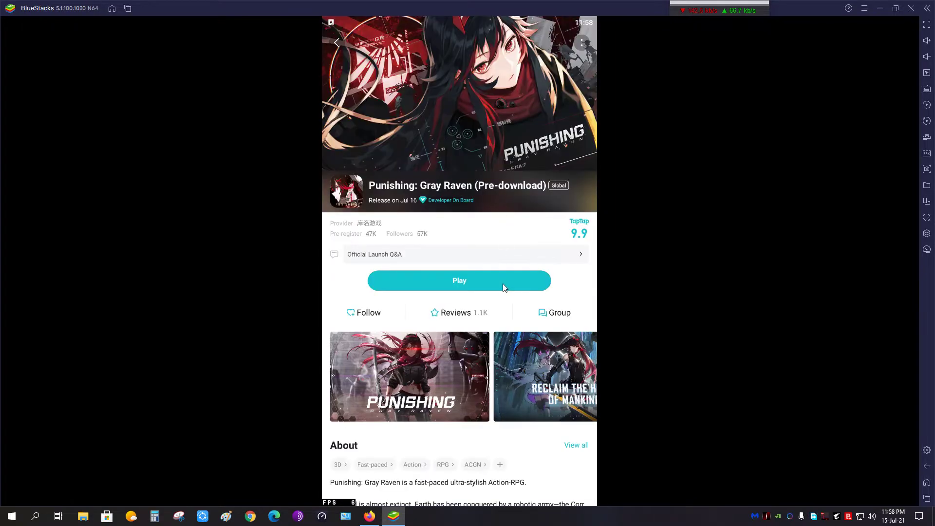
left_click(363, 313)
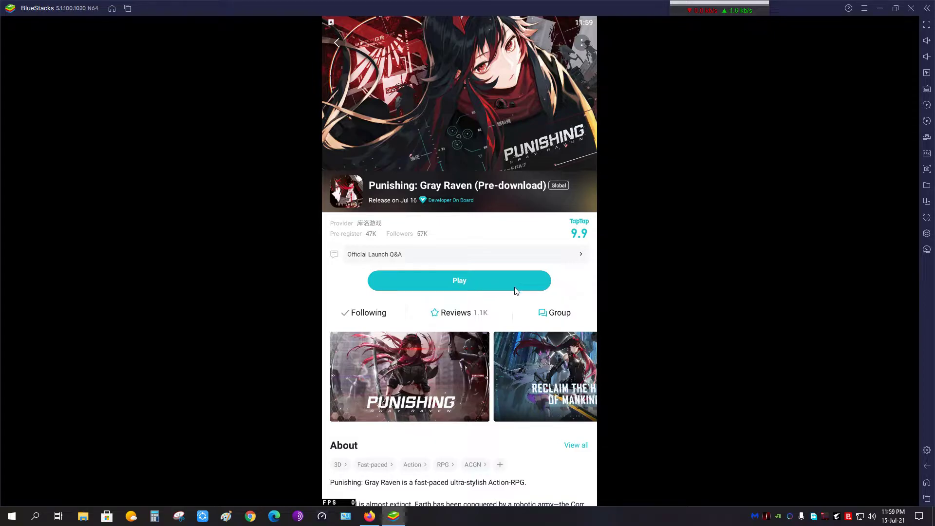
mouse_move(474, 290)
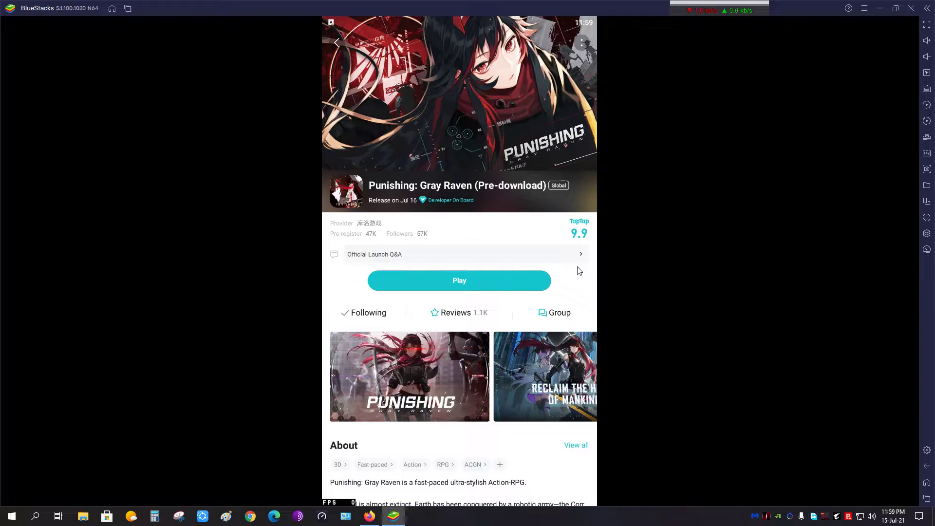
mouse_move(605, 346)
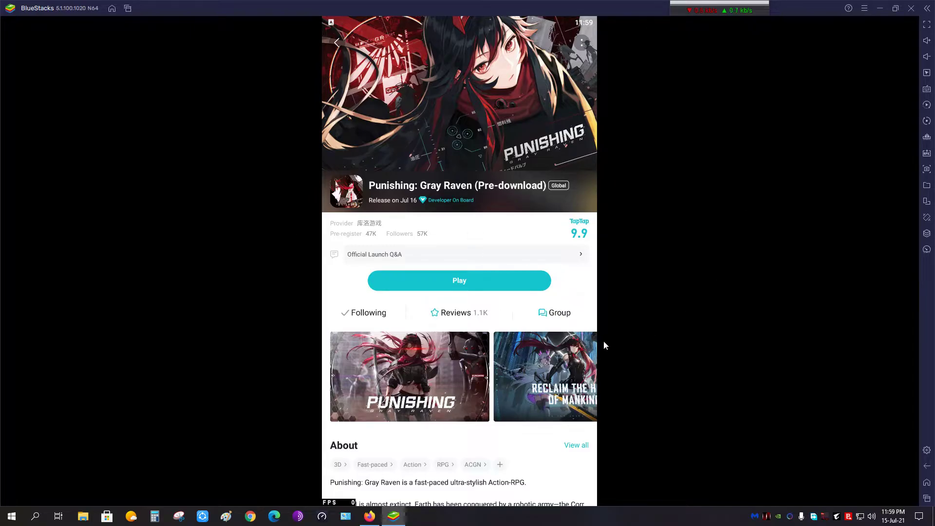
mouse_move(487, 288)
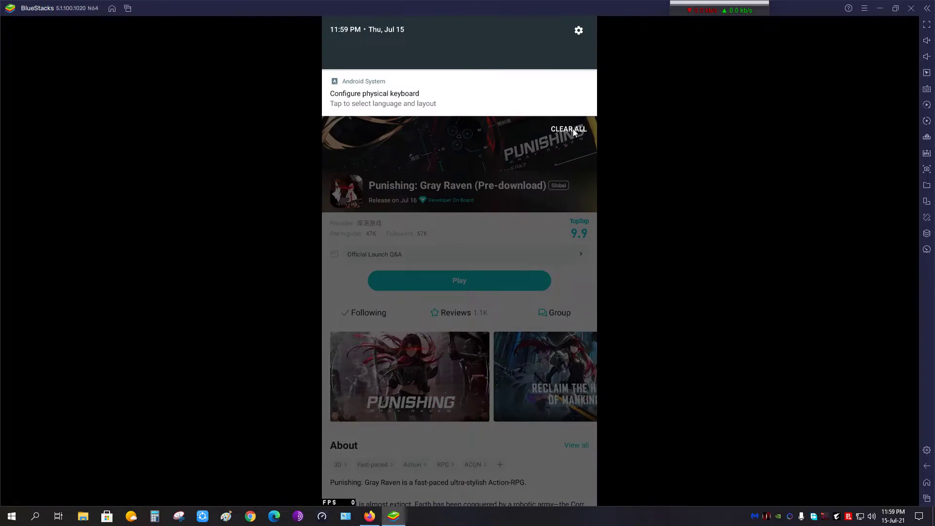
Search Google in Firefox for 'punishing gray raven global' and open its Google Play listing
left_click(567, 129)
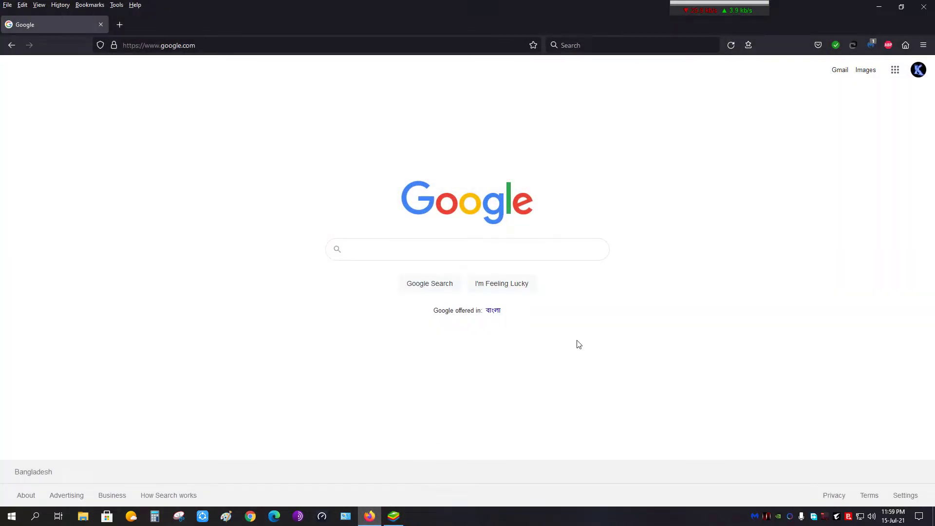
mouse_move(839, 99)
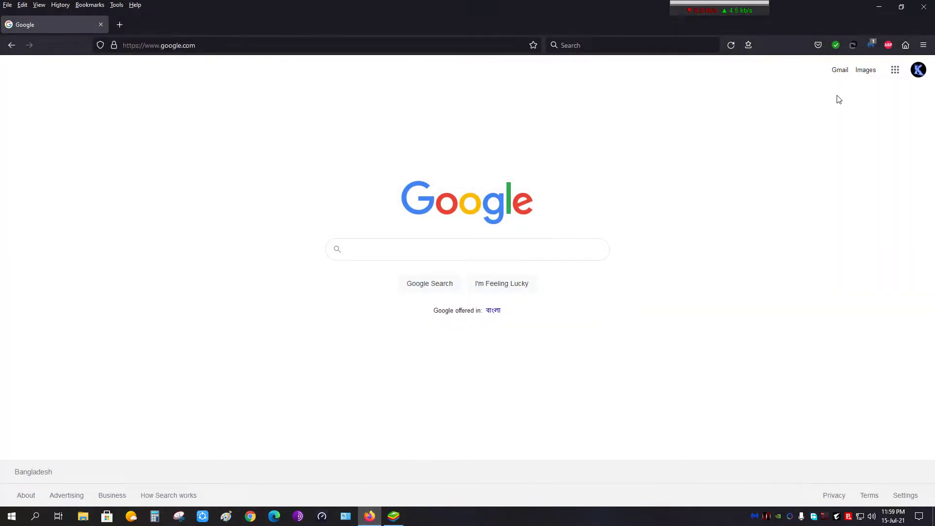
left_click(467, 248)
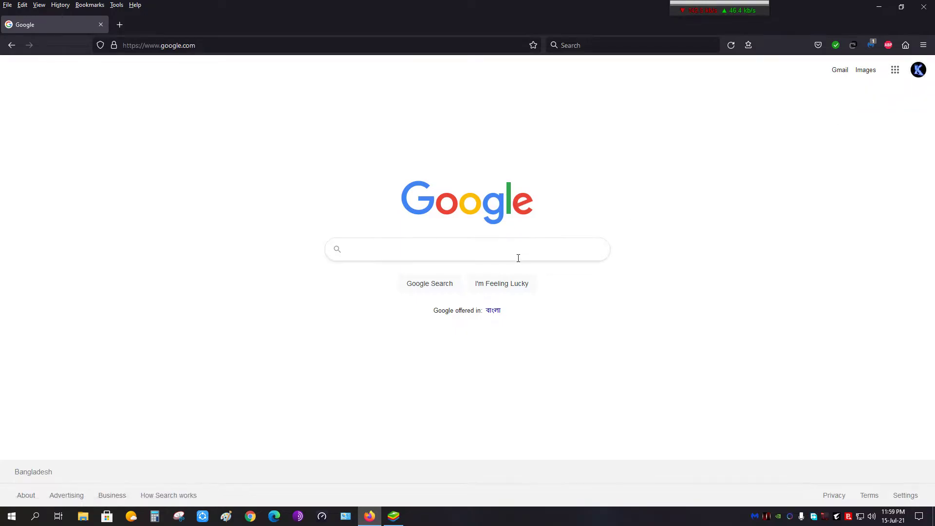
left_click(467, 248)
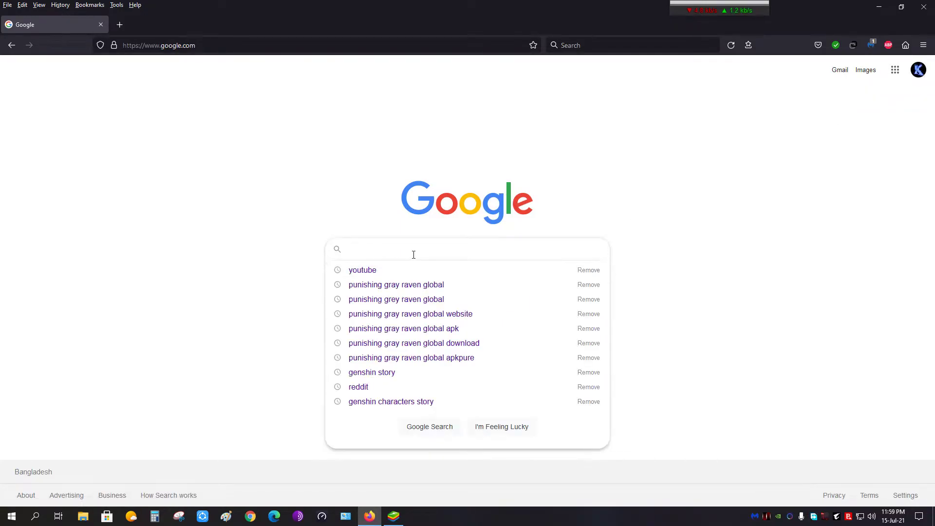
mouse_move(400, 291)
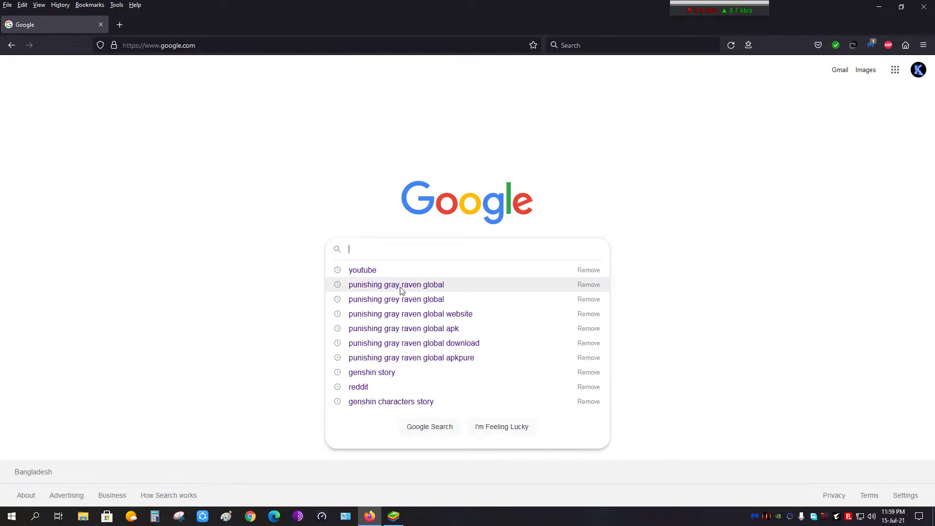
left_click(396, 285)
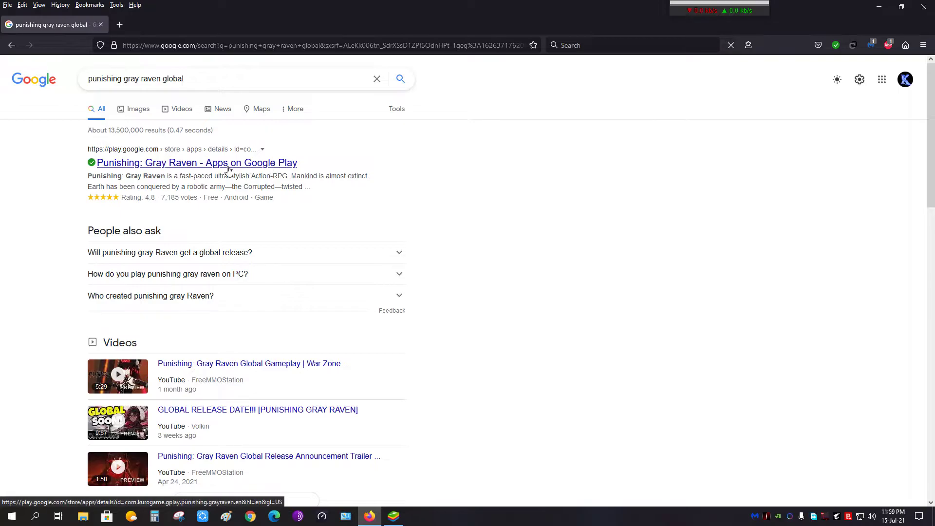
left_click(196, 163)
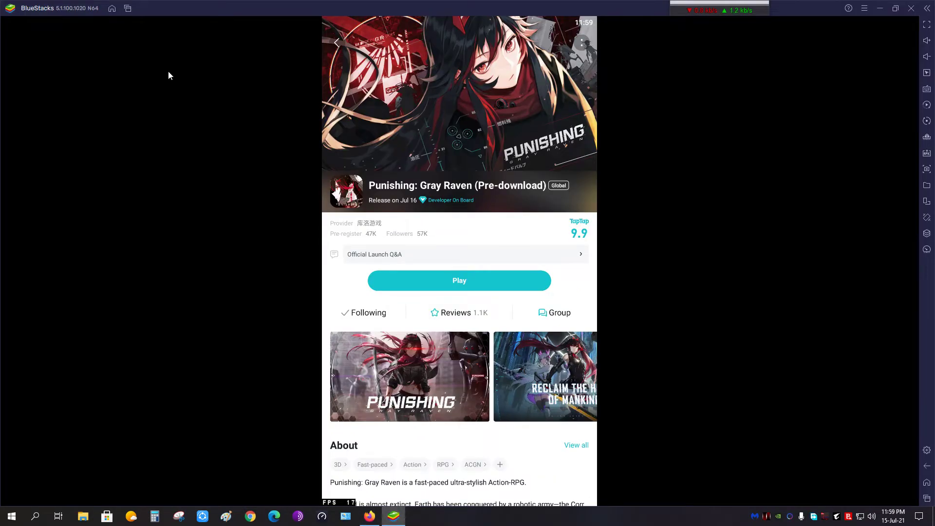
Return home, launch the Play Store and open My apps & games
left_click(111, 9)
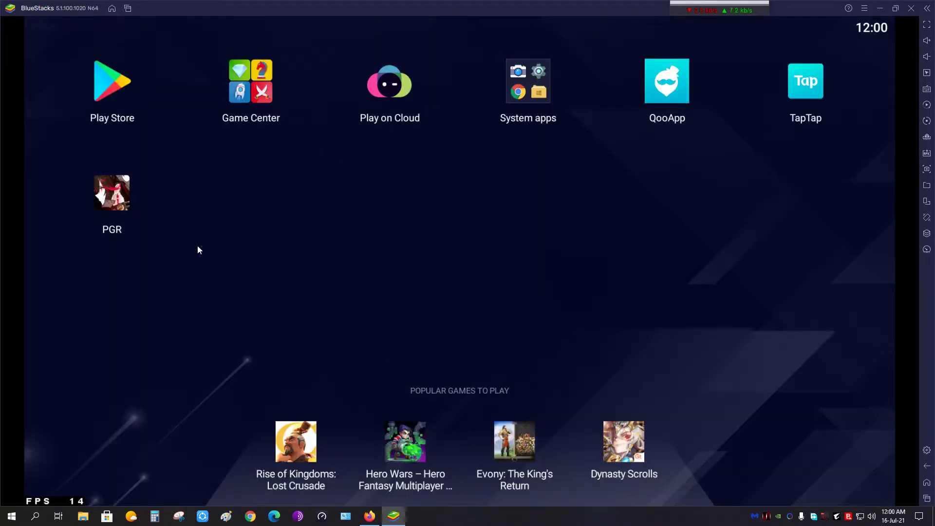
mouse_move(188, 267)
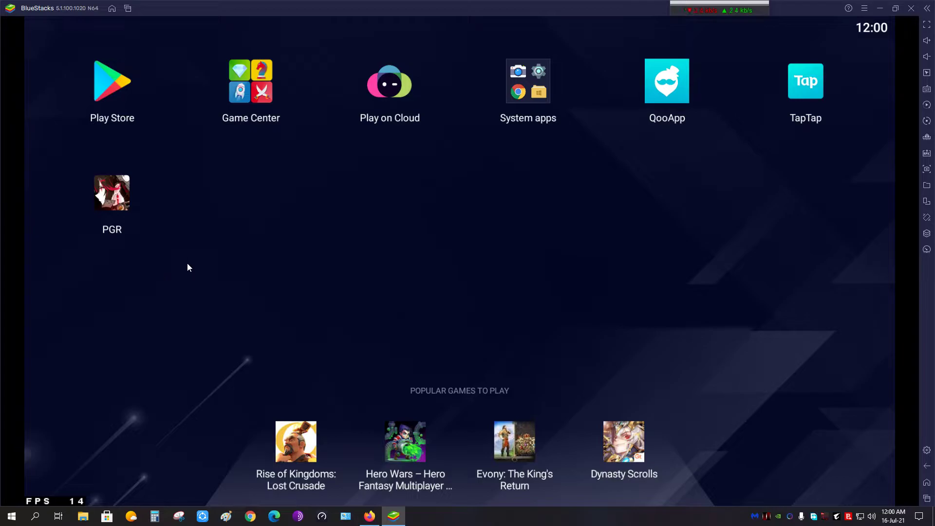
mouse_move(113, 102)
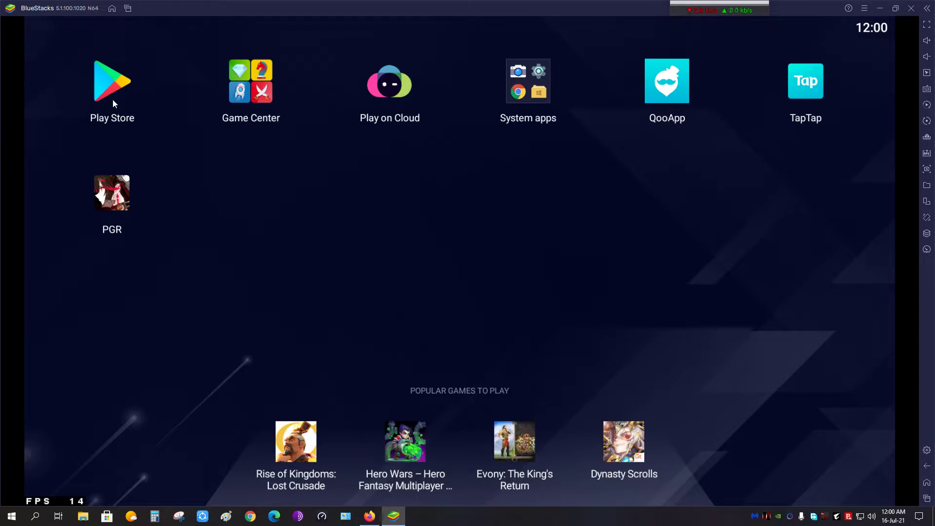
left_click(111, 82)
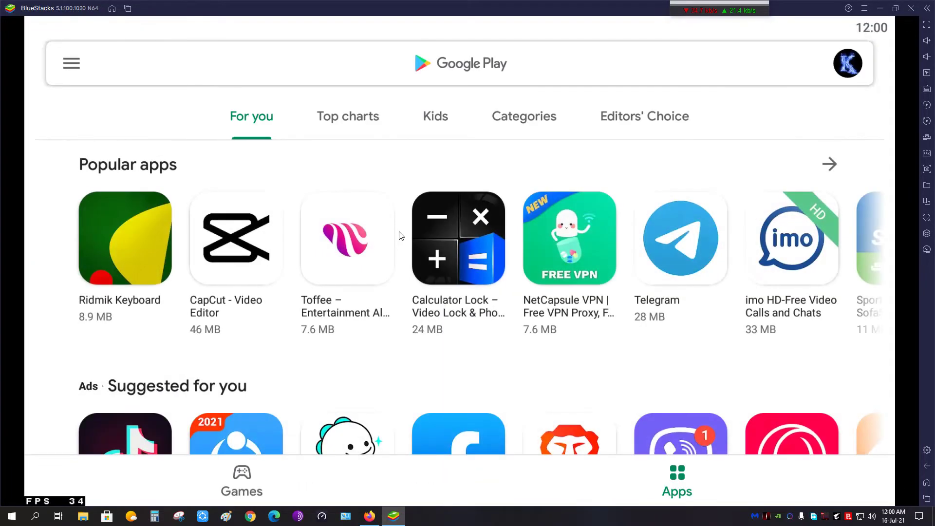
left_click(71, 63)
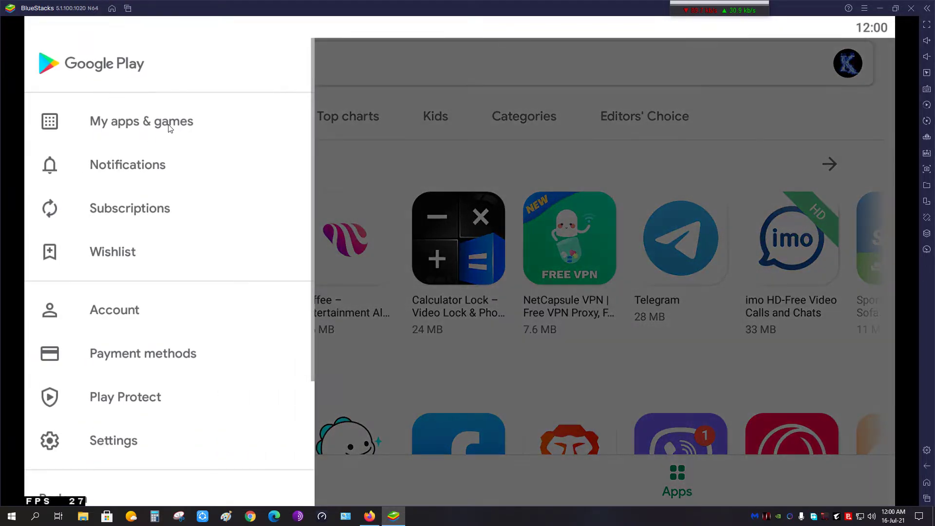
left_click(141, 120)
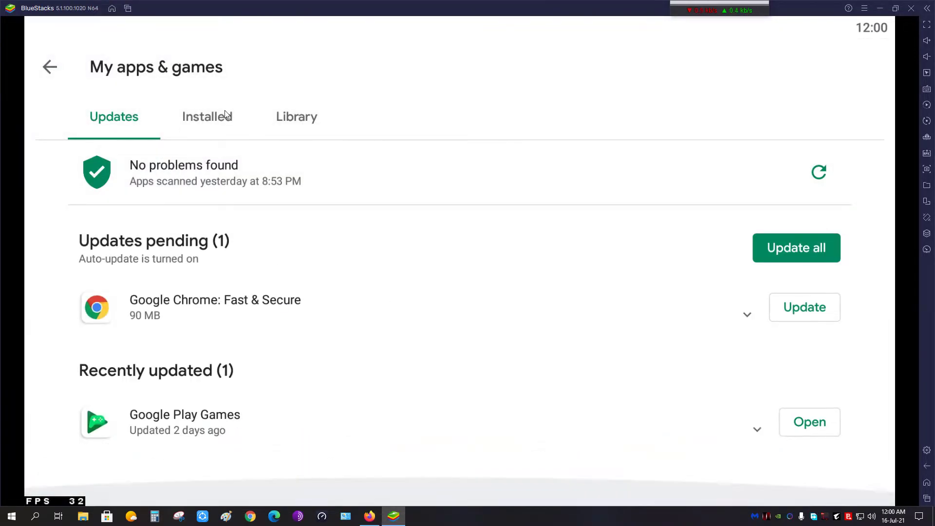
Browse the Library and Updates tabs, then view the Installed list showing Punishing: Gray Raven
left_click(296, 116)
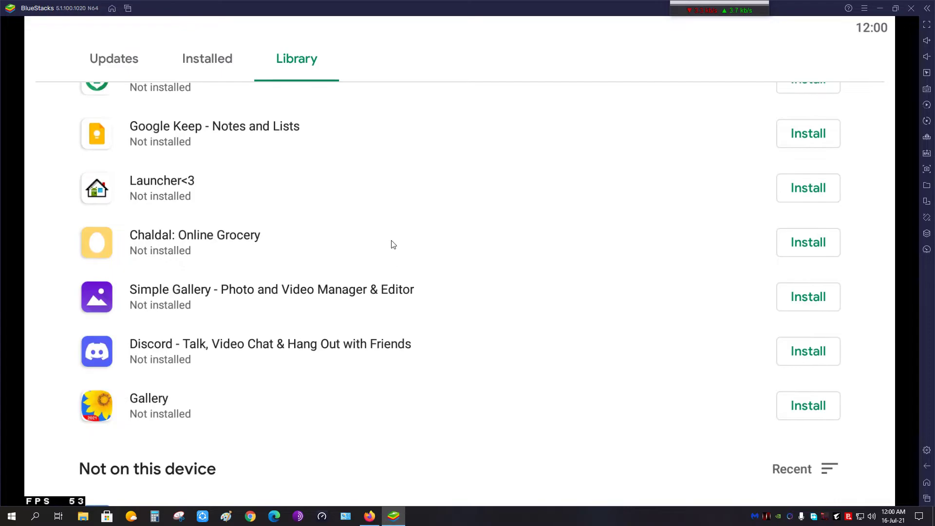
left_click(206, 58)
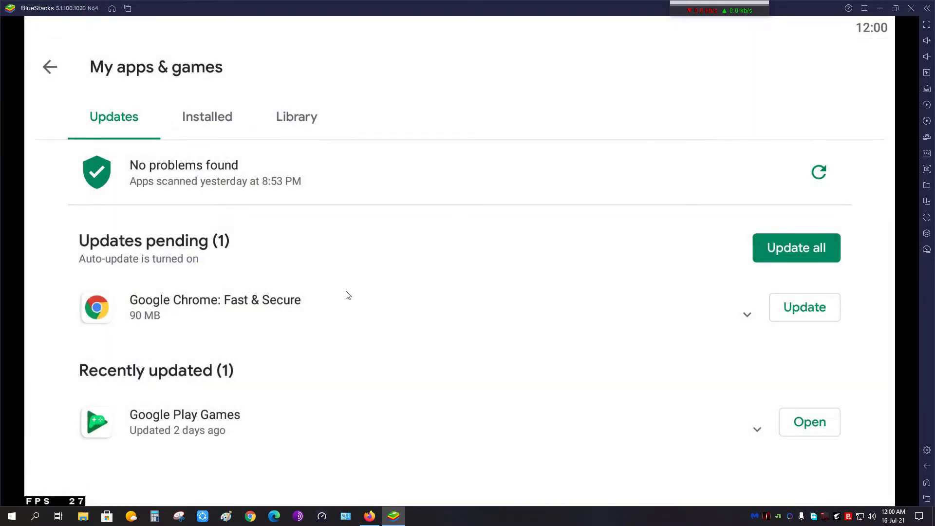
left_click(184, 415)
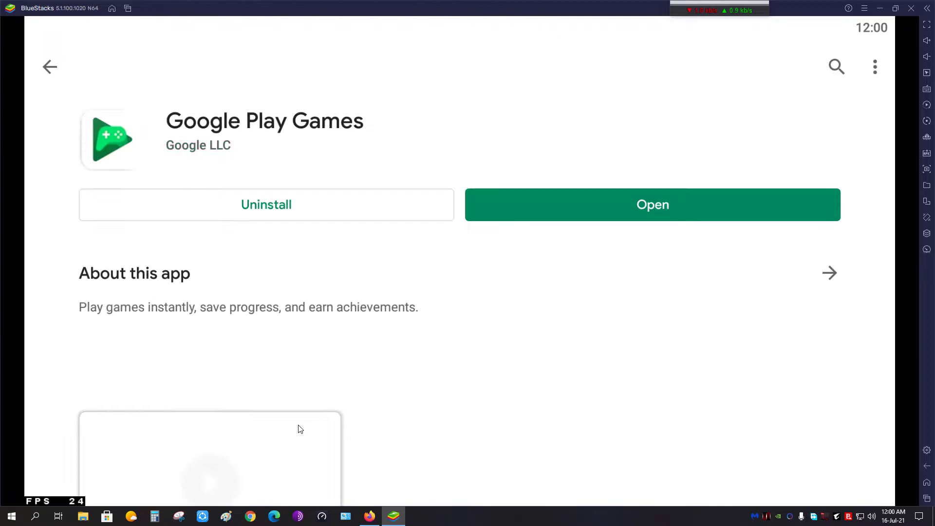
scroll("down", 3)
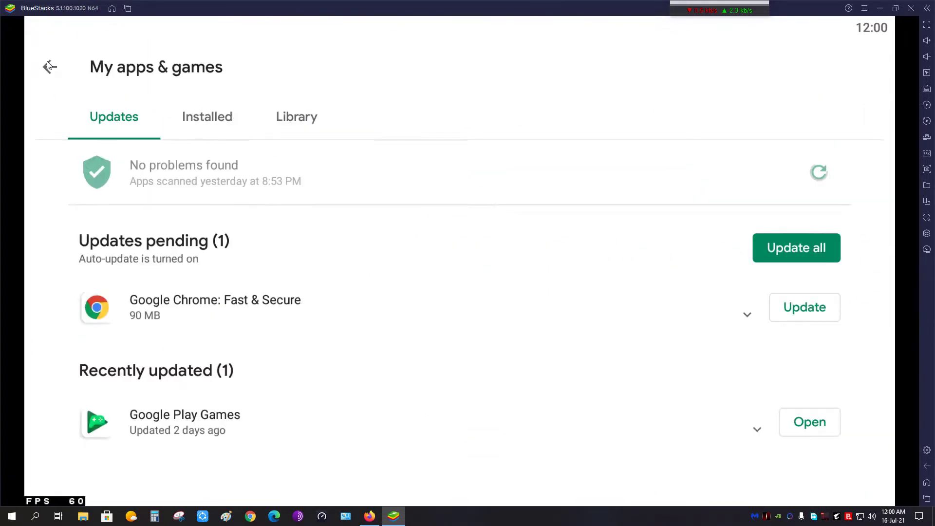
left_click(206, 116)
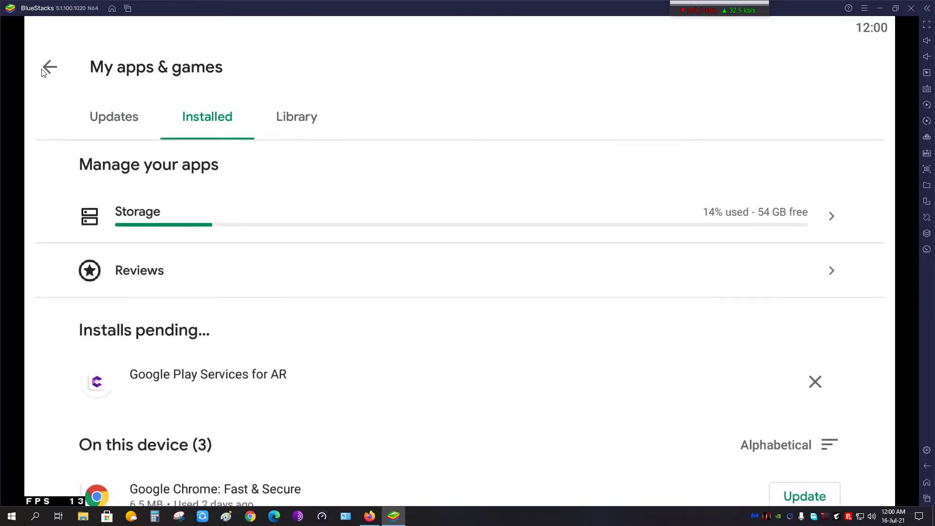
scroll("down", 3)
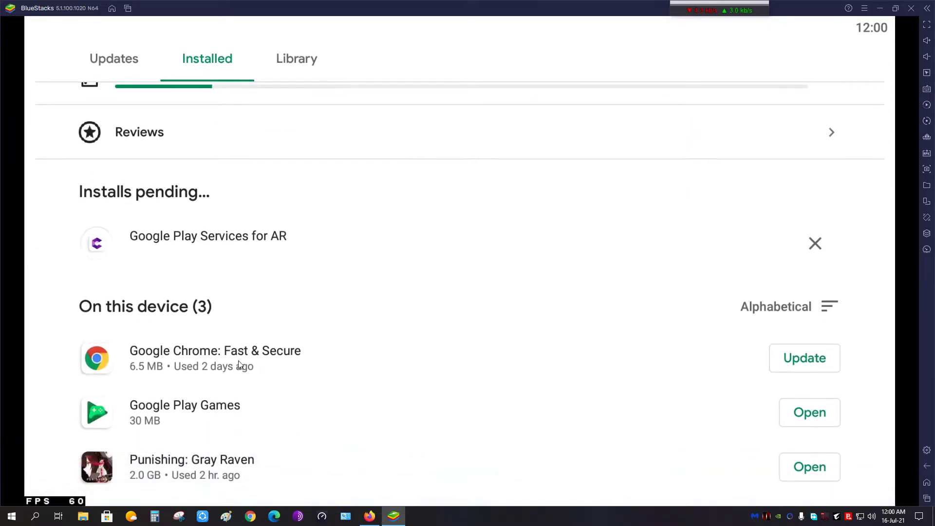
mouse_move(149, 477)
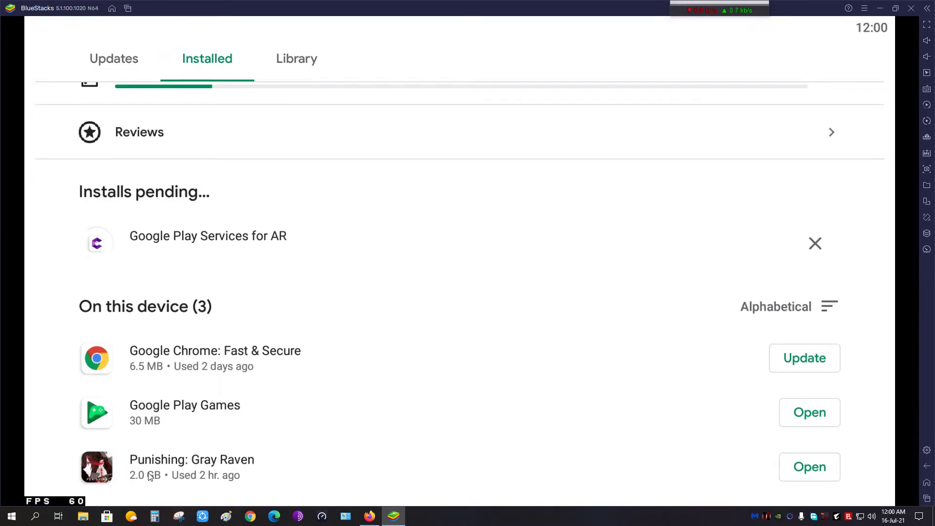
mouse_move(213, 476)
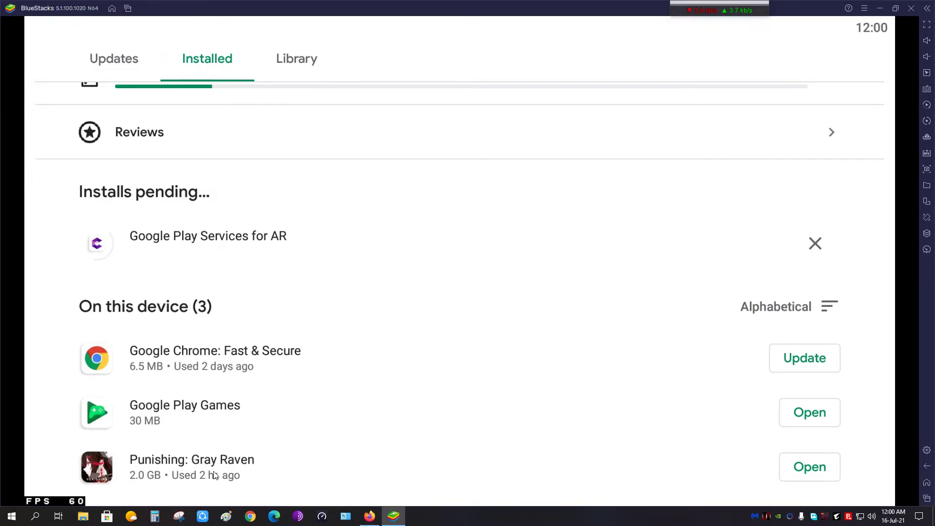
Open the Punishing: Gray Raven details page from the installed list
left_click(192, 458)
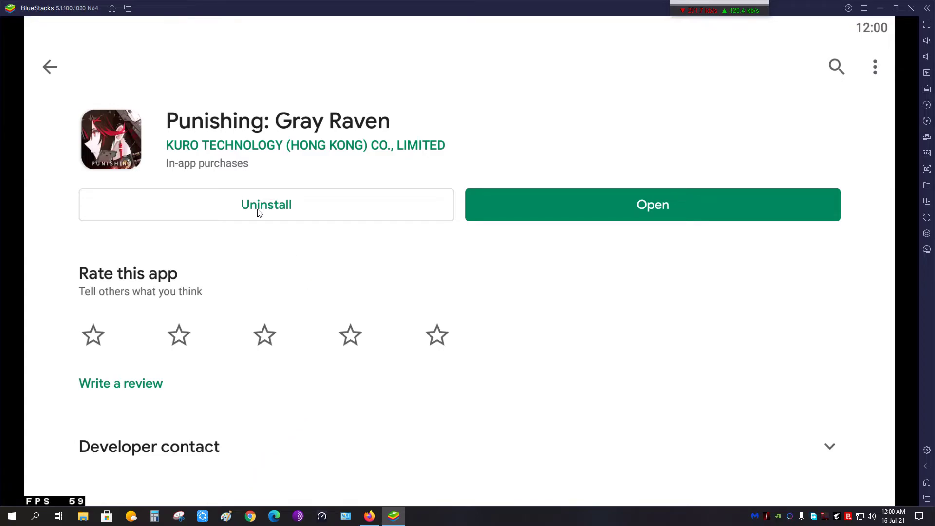
mouse_move(259, 198)
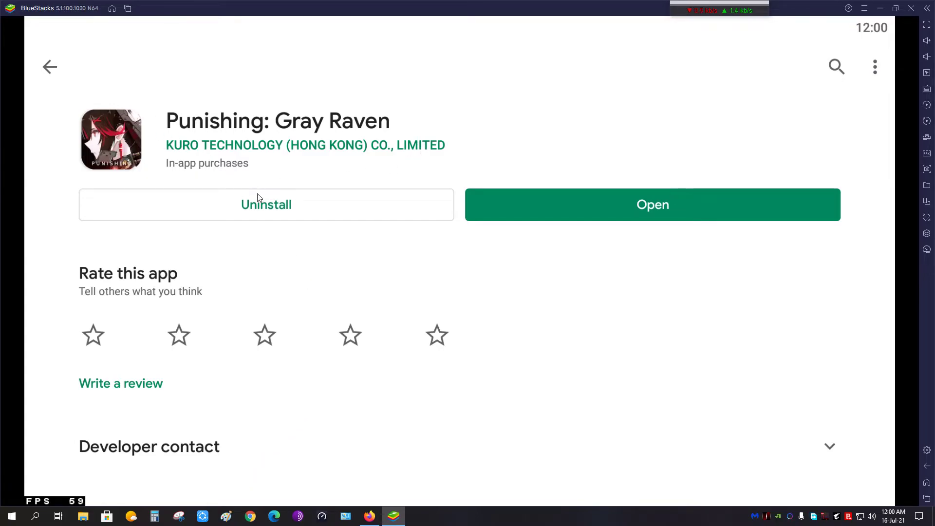
mouse_move(516, 217)
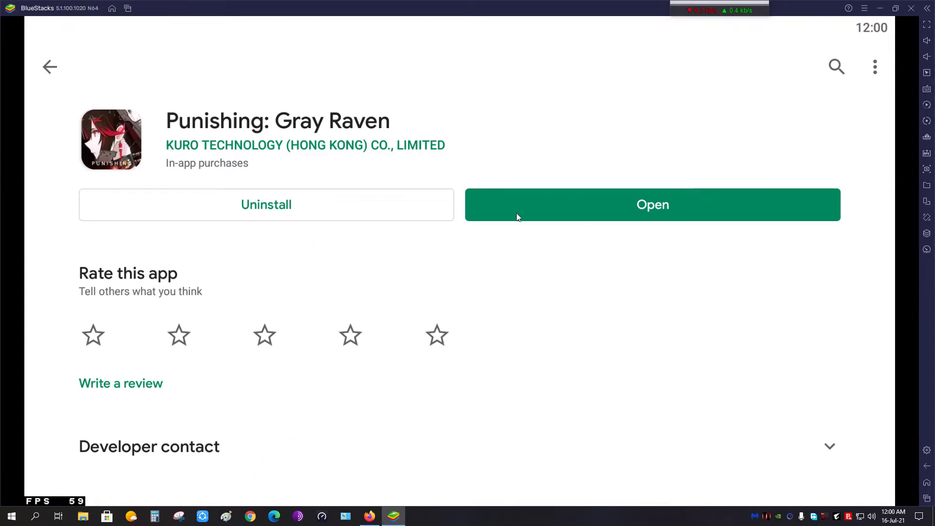
mouse_move(460, 214)
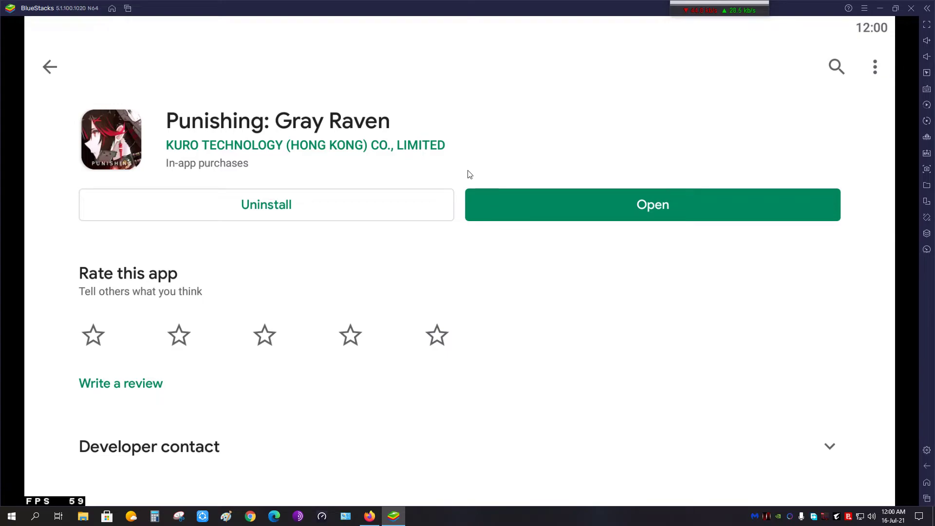
mouse_move(126, 9)
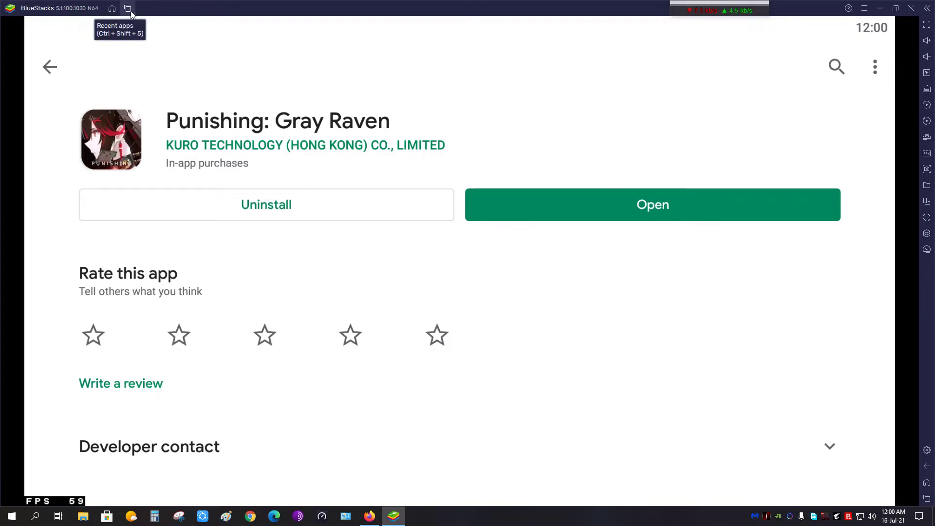
mouse_move(173, 70)
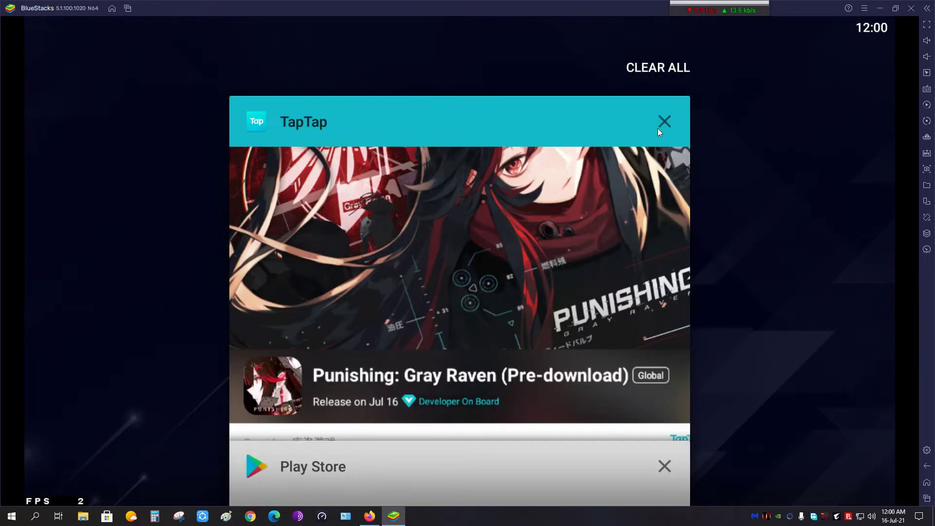
Clear recent apps, launch PGR from the home screen and show it full screen
left_click(664, 121)
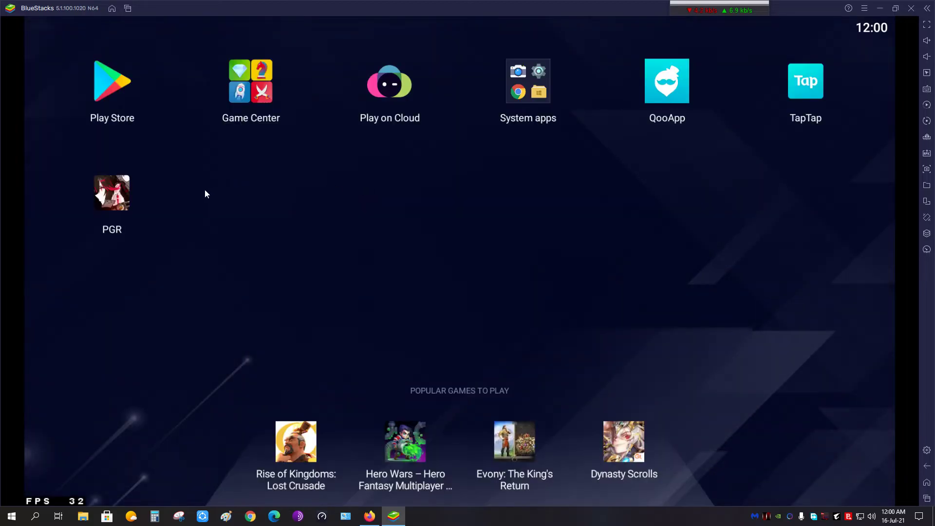
double_click(111, 192)
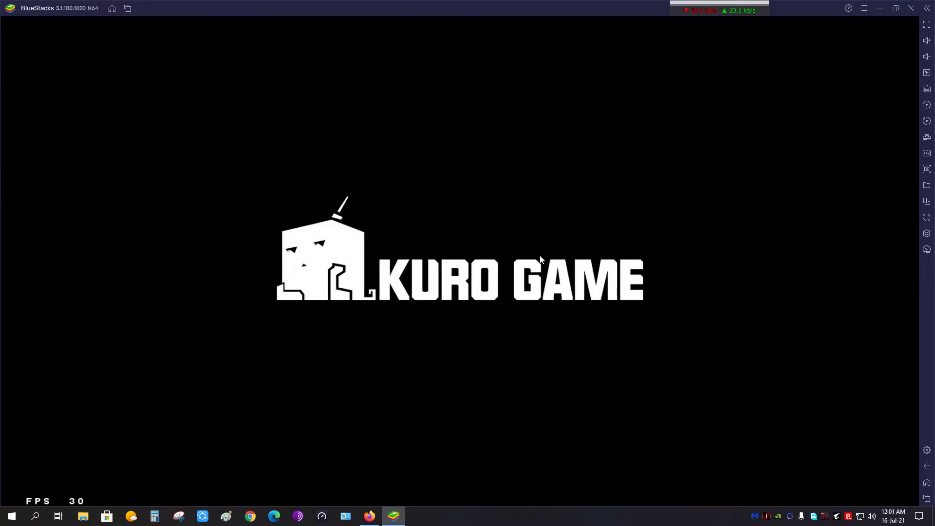
key("f11")
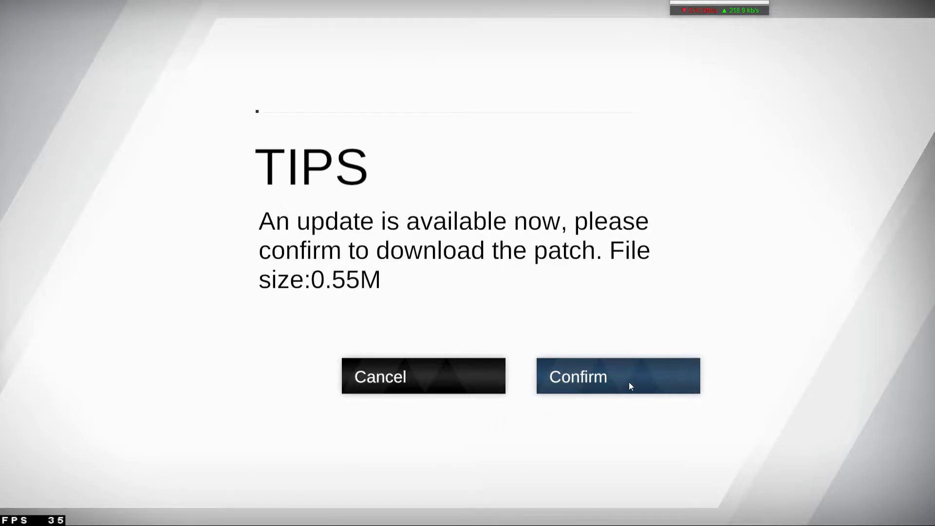
Confirm the 0.55M patch download and accept the pre-download server notice
left_click(618, 376)
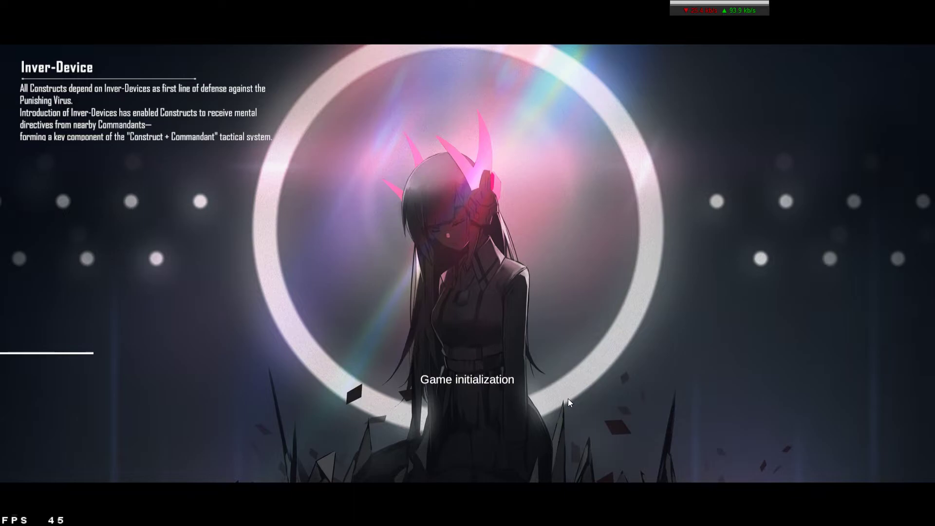
mouse_move(534, 398)
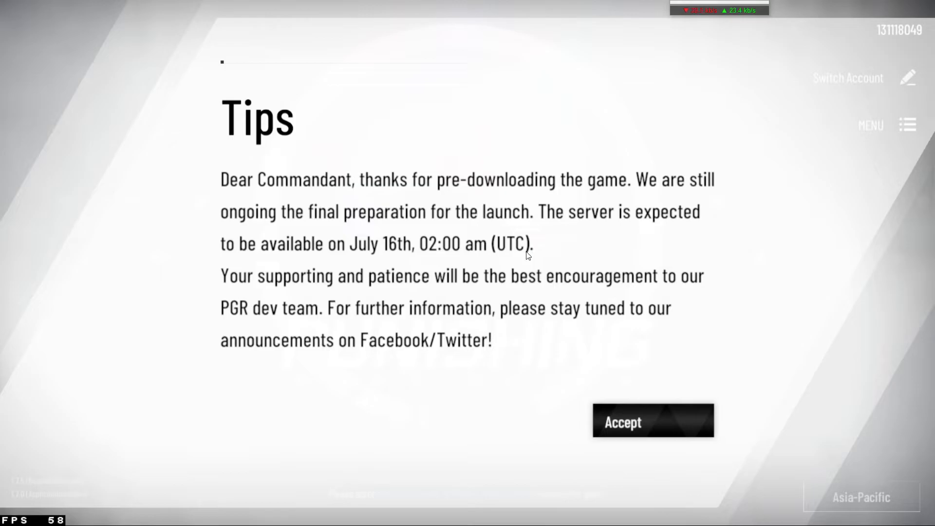
left_click(652, 421)
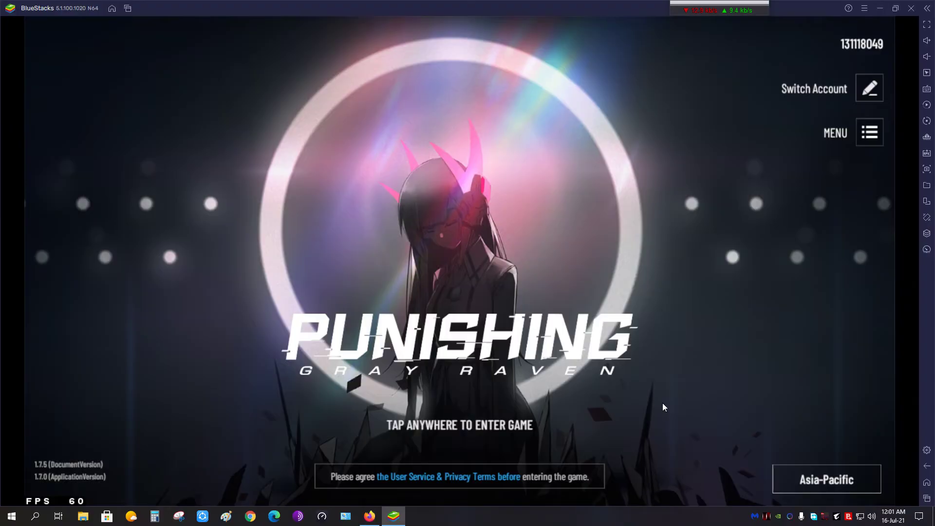
mouse_move(502, 310)
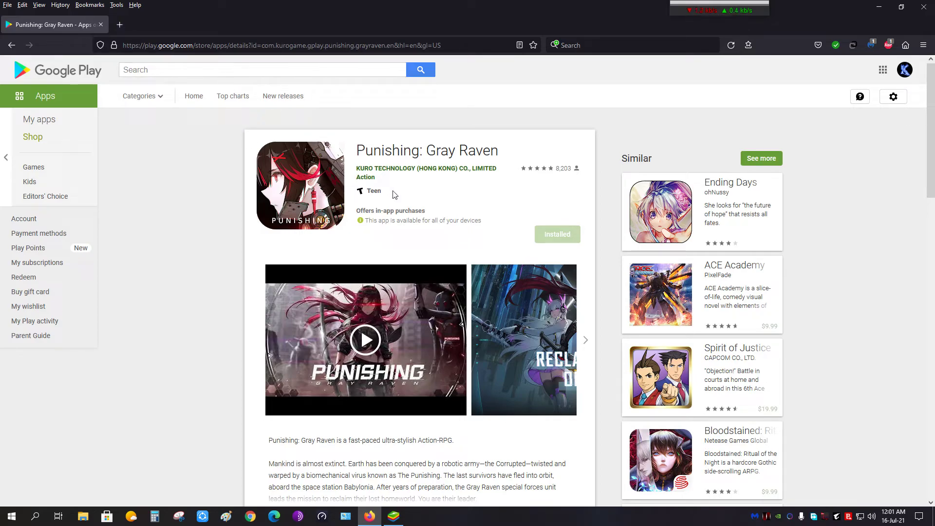
mouse_move(544, 179)
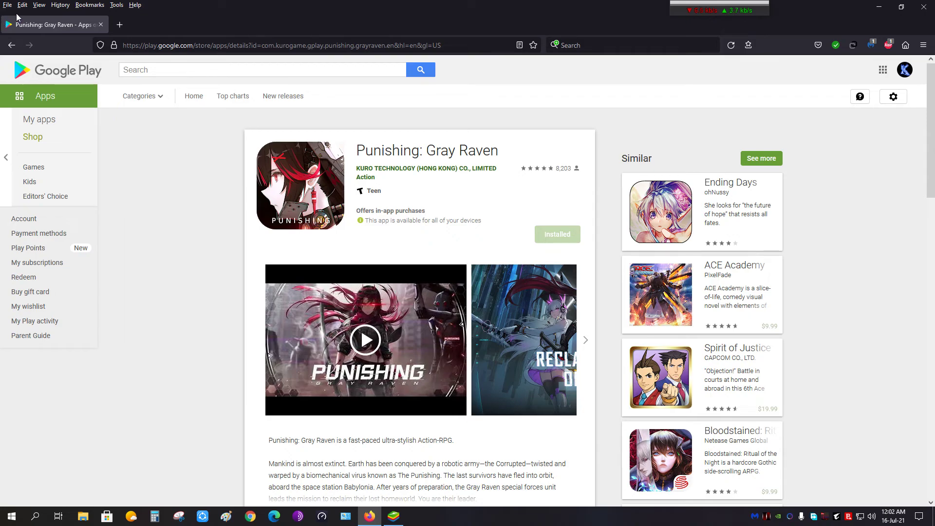
mouse_move(82, 70)
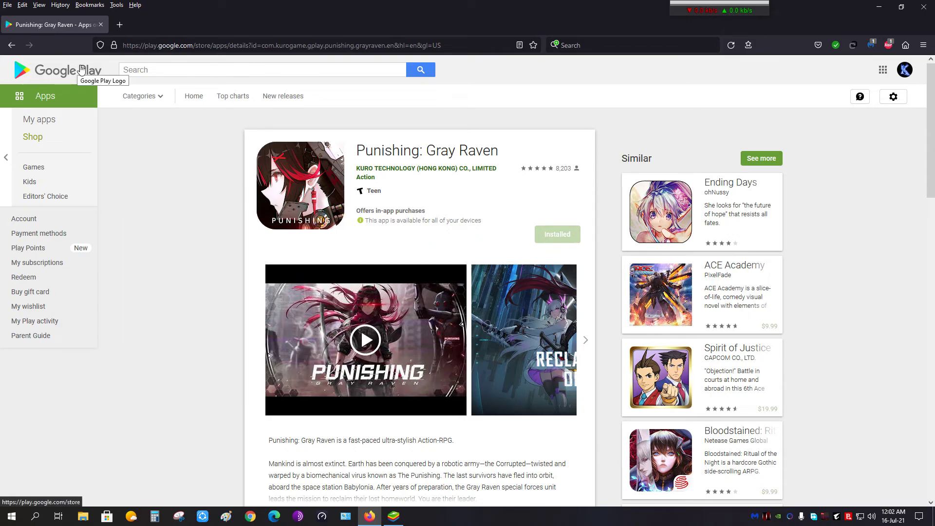